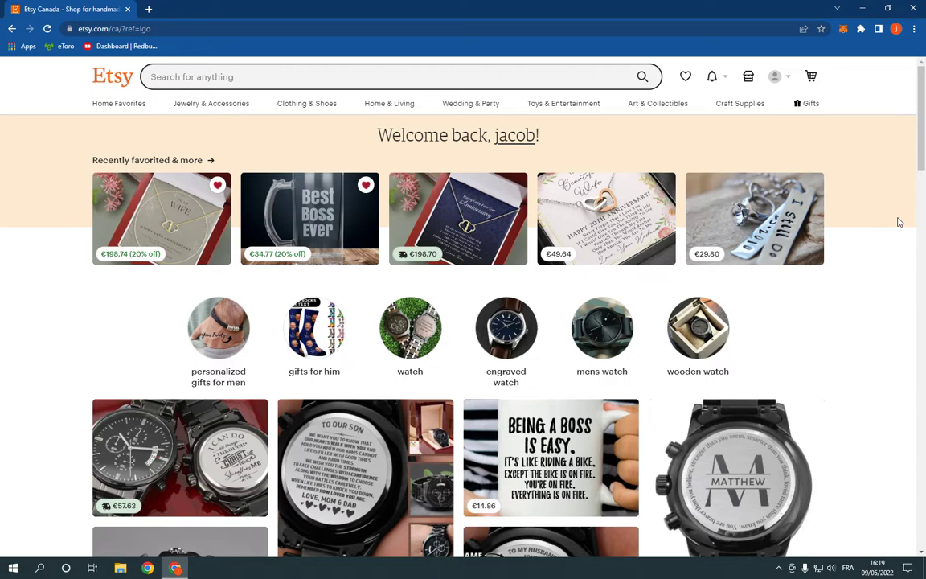
pyautogui.moveTo(841, 91)
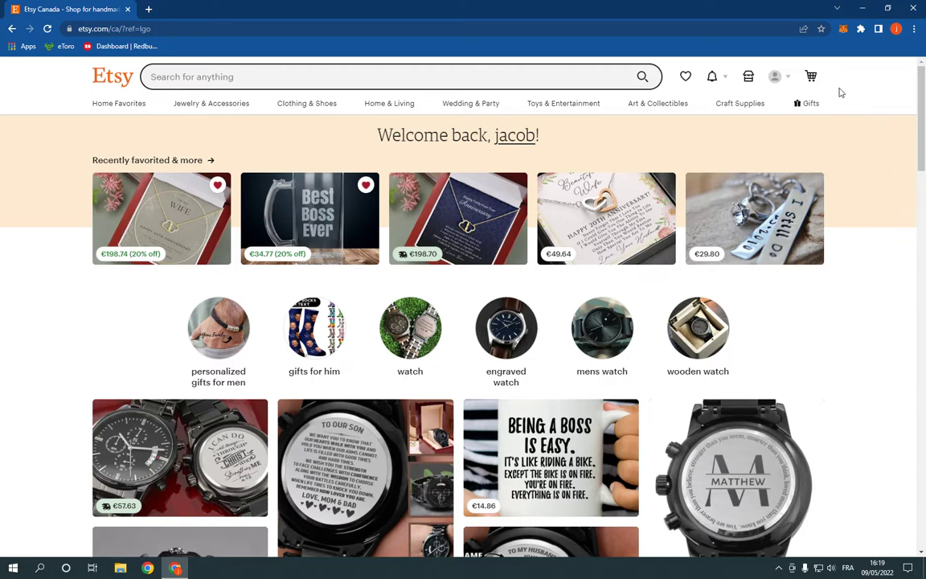
pyautogui.moveTo(776, 77)
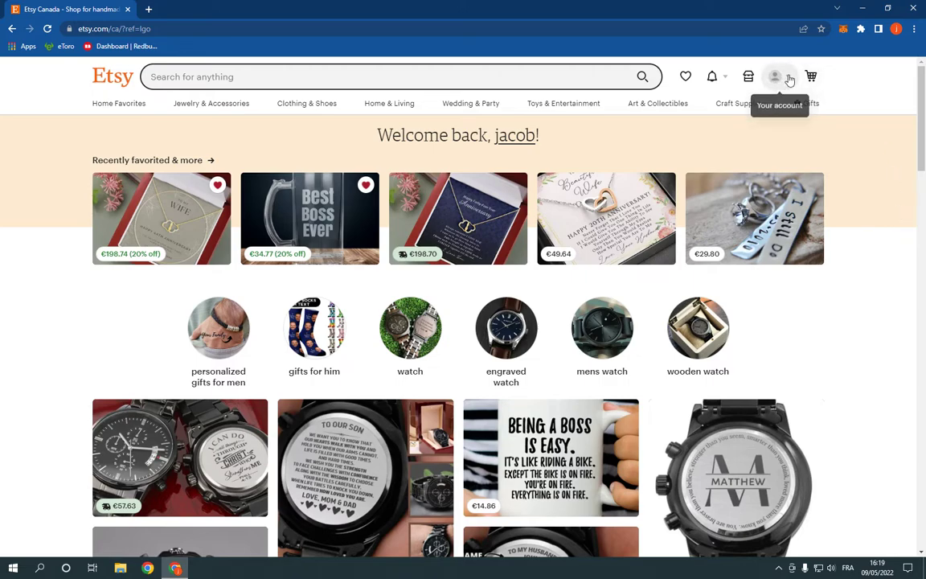
# Reveal the account menu from the header avatar on Etsy's home page
pyautogui.click(775, 76)
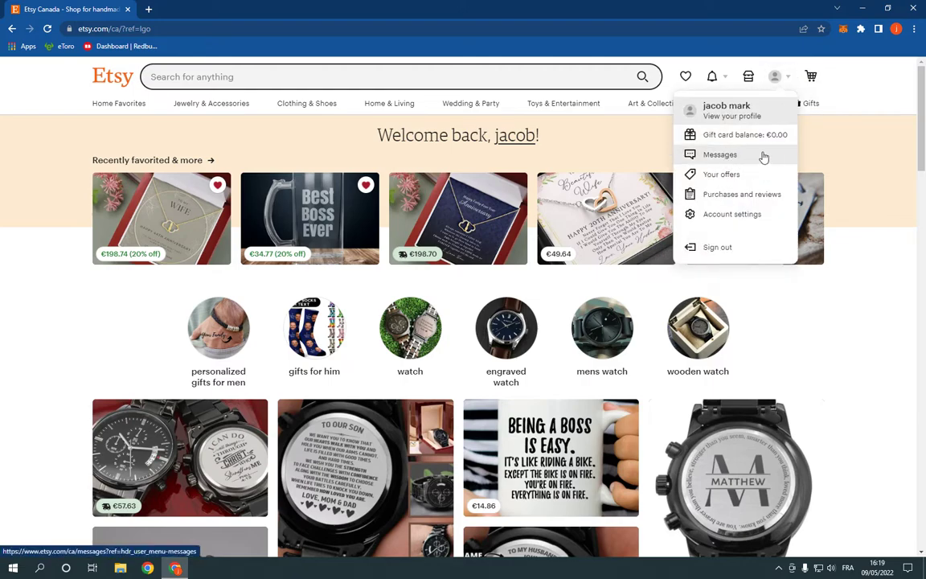
# Go to the Messages inbox from the account menu
pyautogui.click(721, 154)
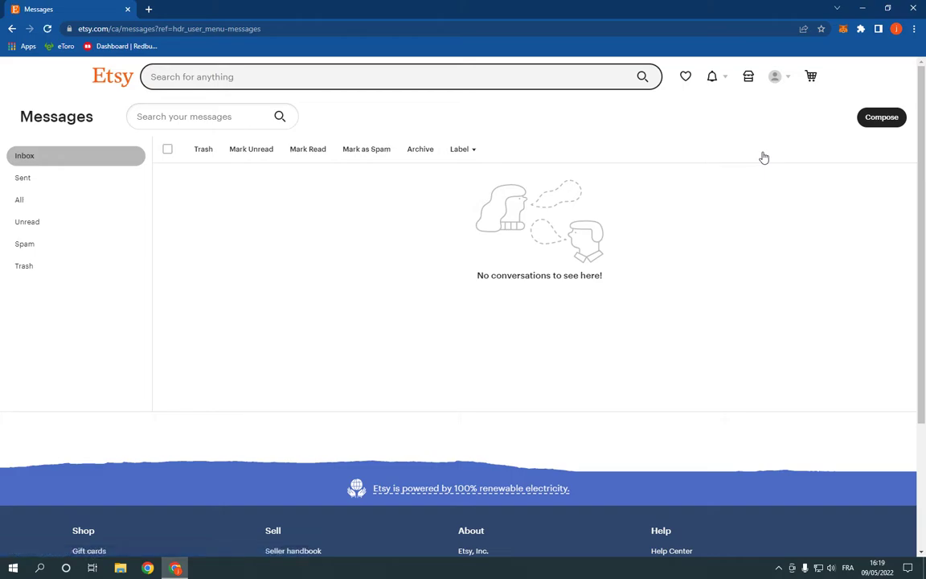
pyautogui.moveTo(568, 307)
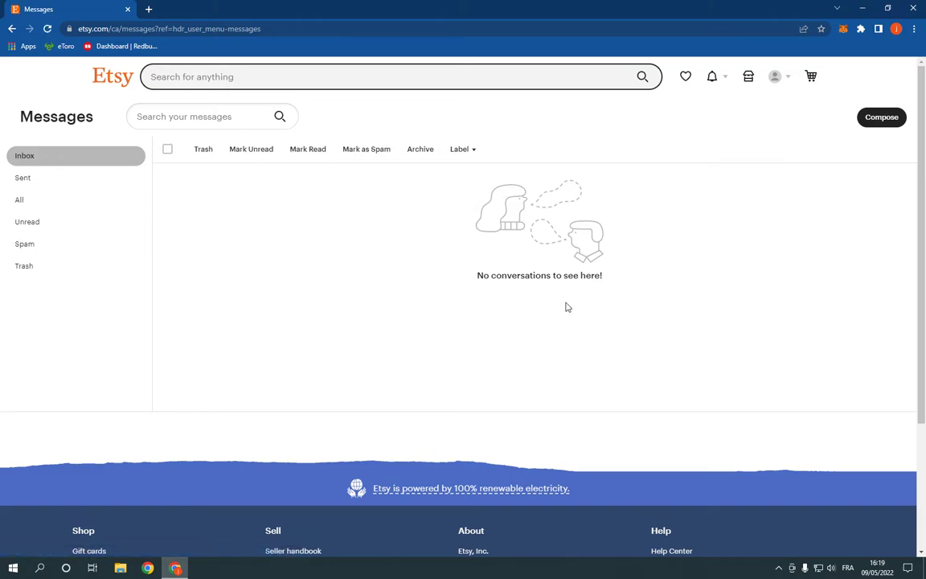
pyautogui.moveTo(511, 271)
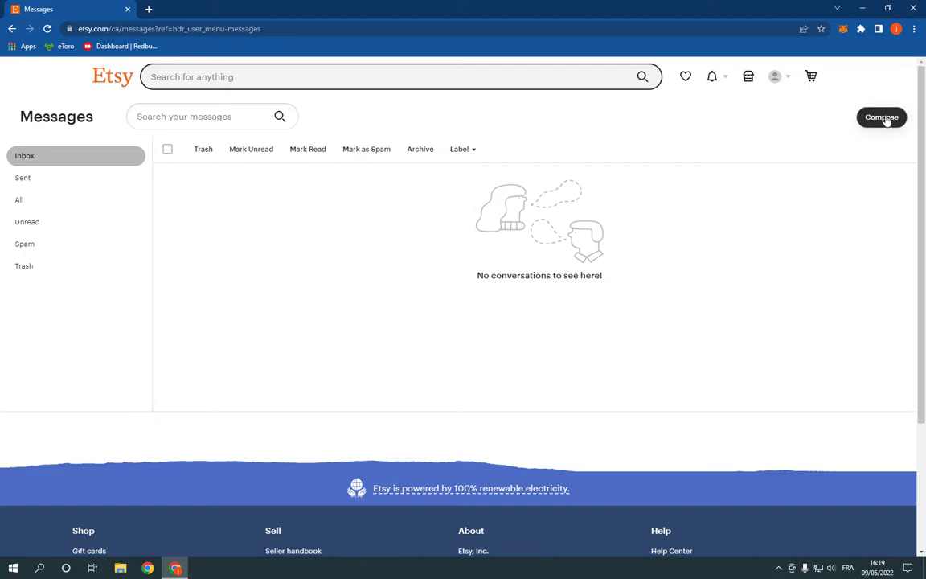
pyautogui.click(881, 116)
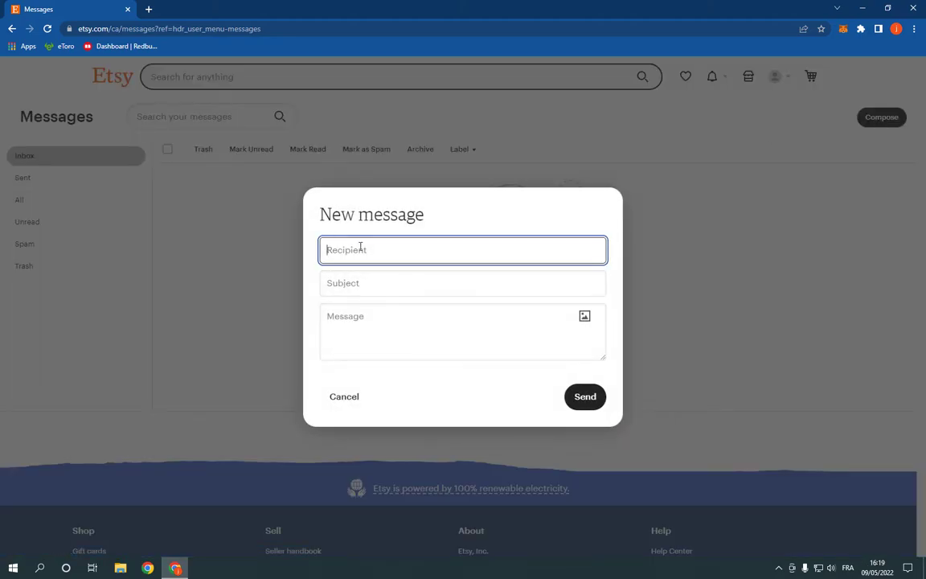
pyautogui.click(463, 283)
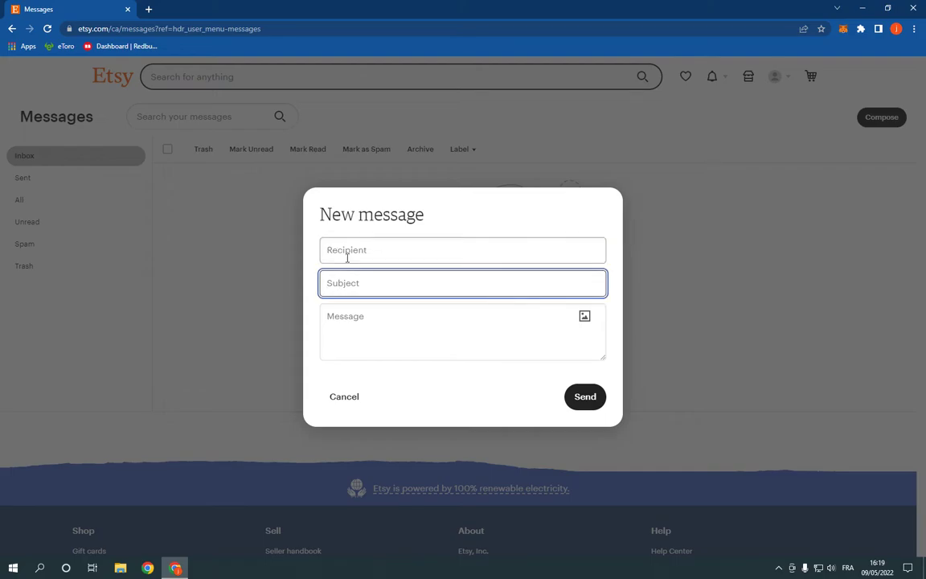
pyautogui.click(463, 332)
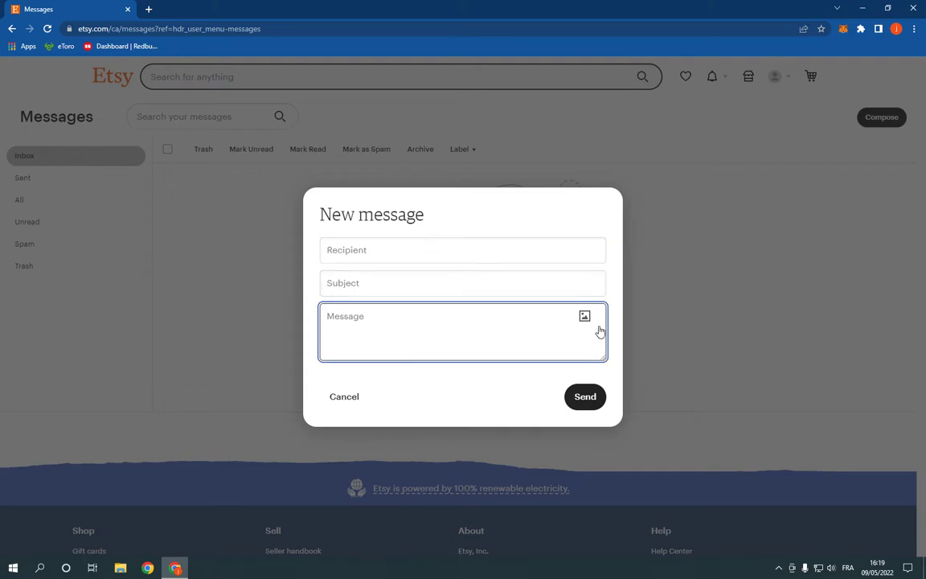
pyautogui.moveTo(585, 316)
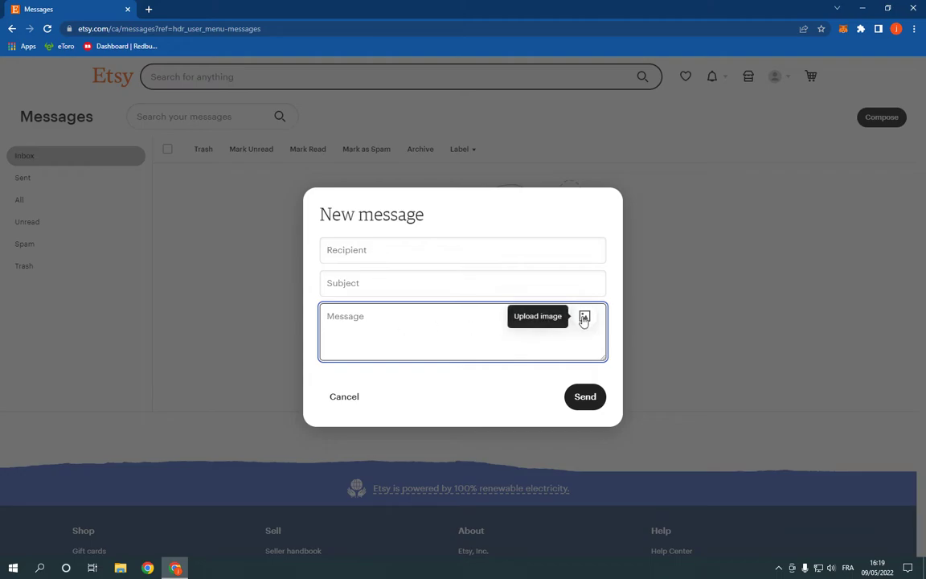
pyautogui.moveTo(585, 396)
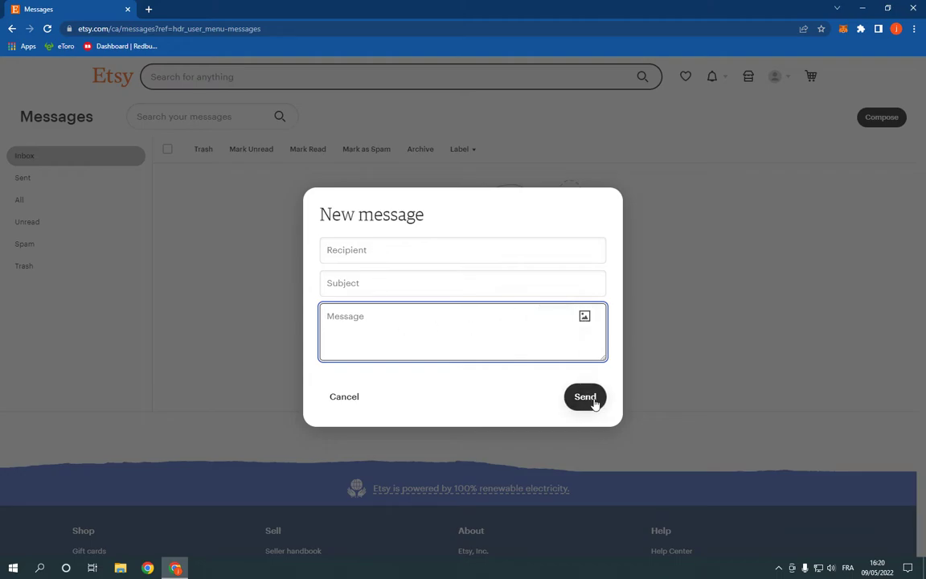
pyautogui.moveTo(346, 396)
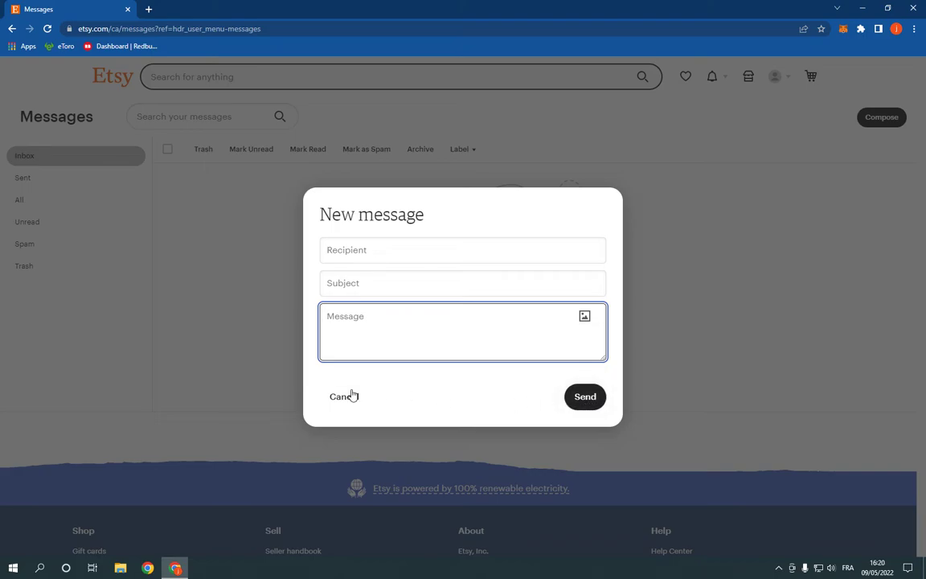
pyautogui.click(341, 395)
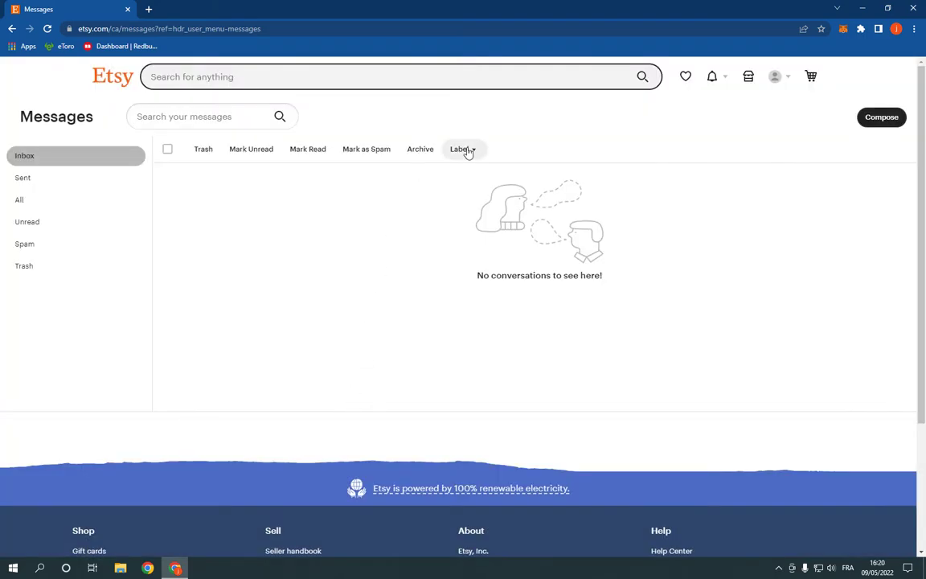
pyautogui.moveTo(336, 216)
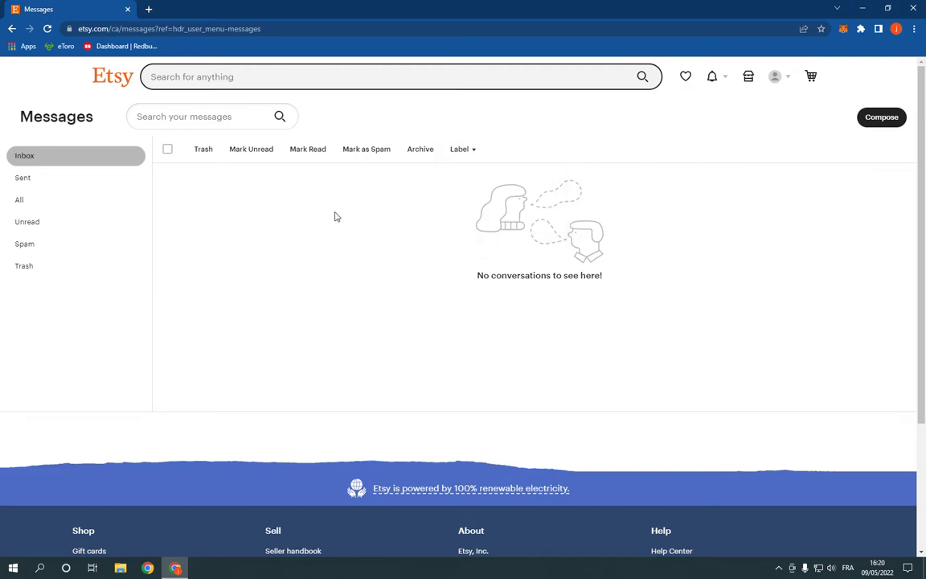
# Expand the Label dropdown in the Messages toolbar to reach the new-label prompt
pyautogui.click(463, 148)
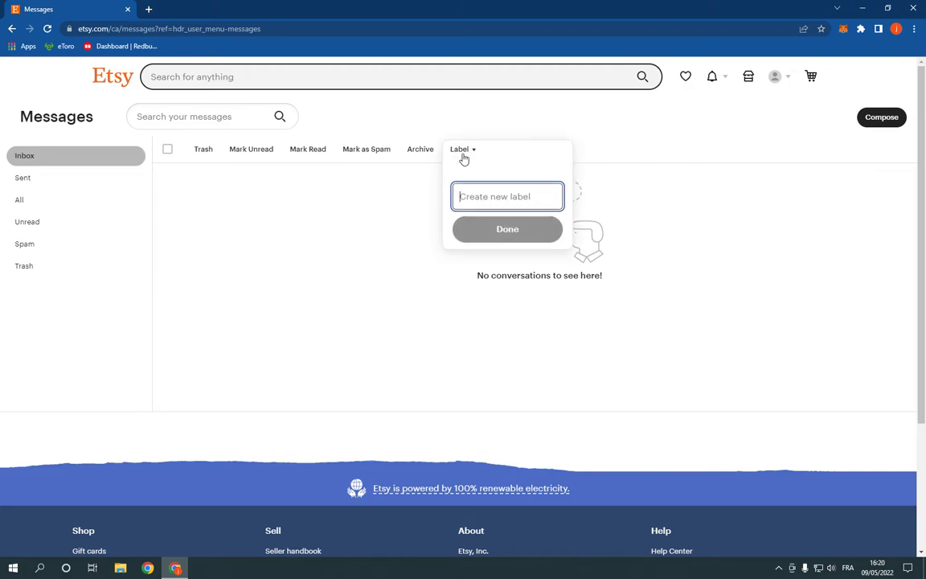